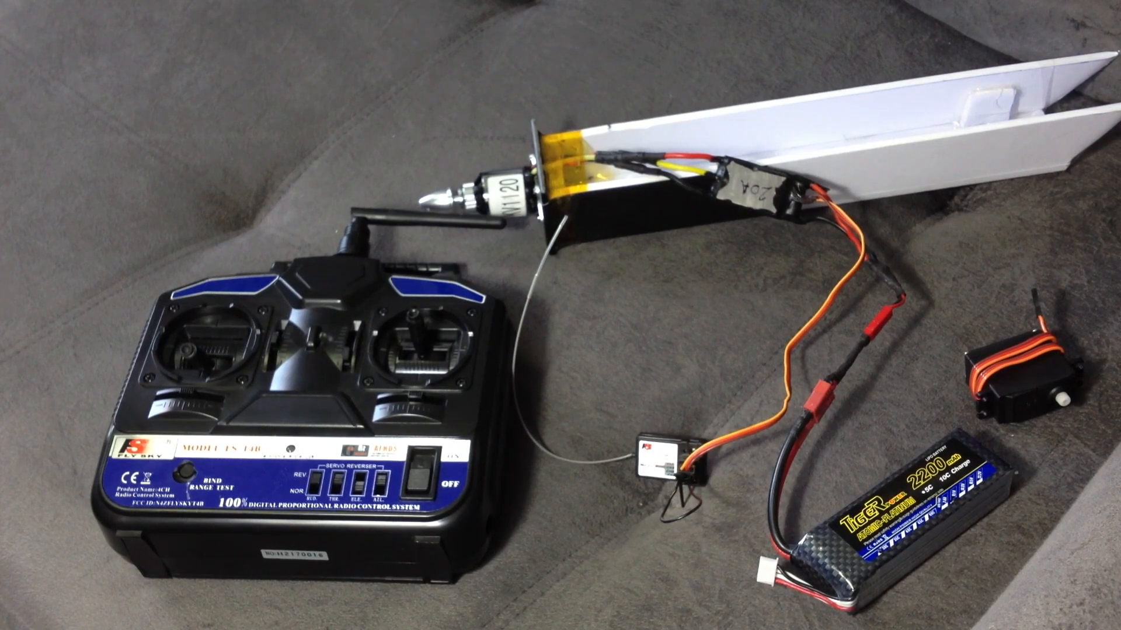
left_click(179, 464)
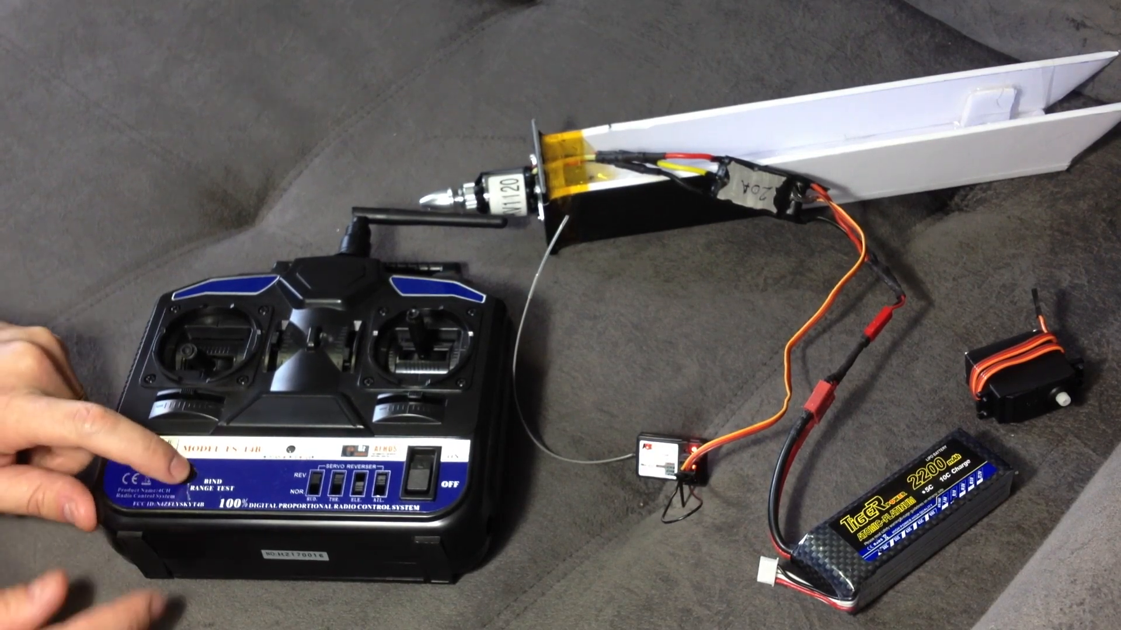